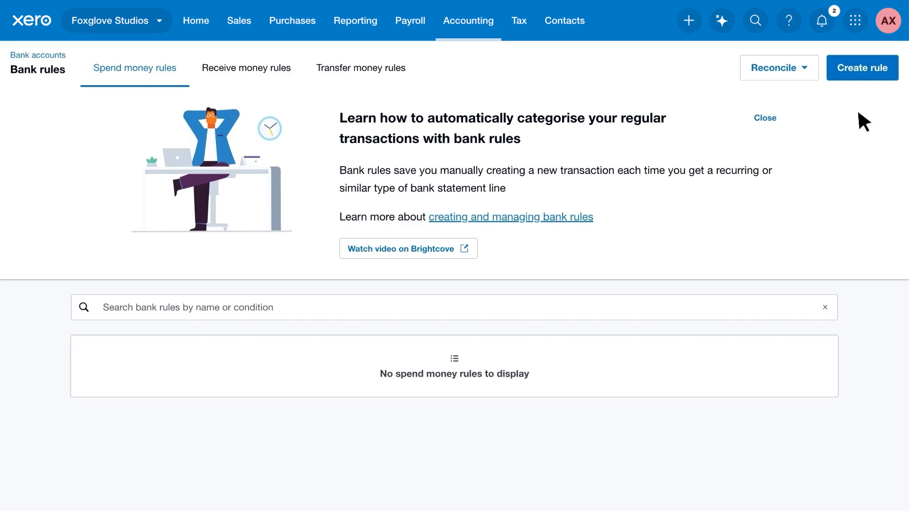
Start a new spend money rule from the empty Bank rules list
click(861, 68)
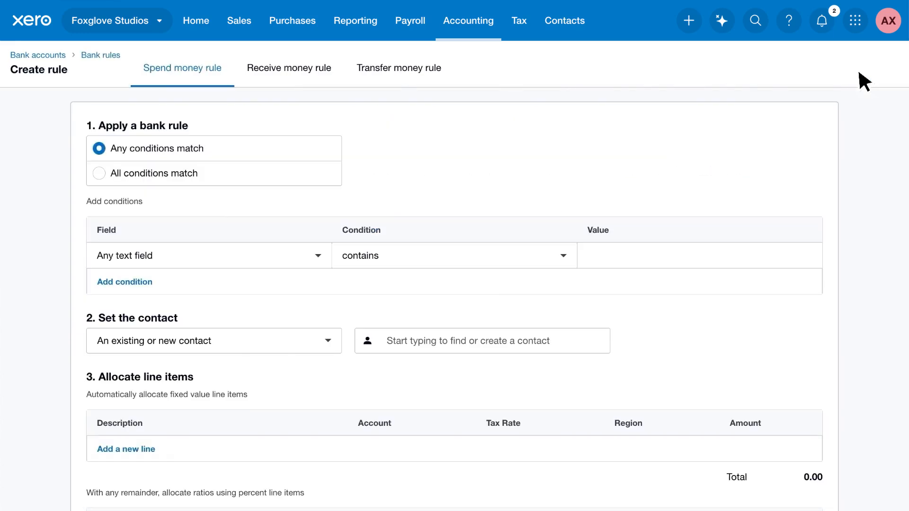
Show the field options for the rule's first condition row
click(182, 68)
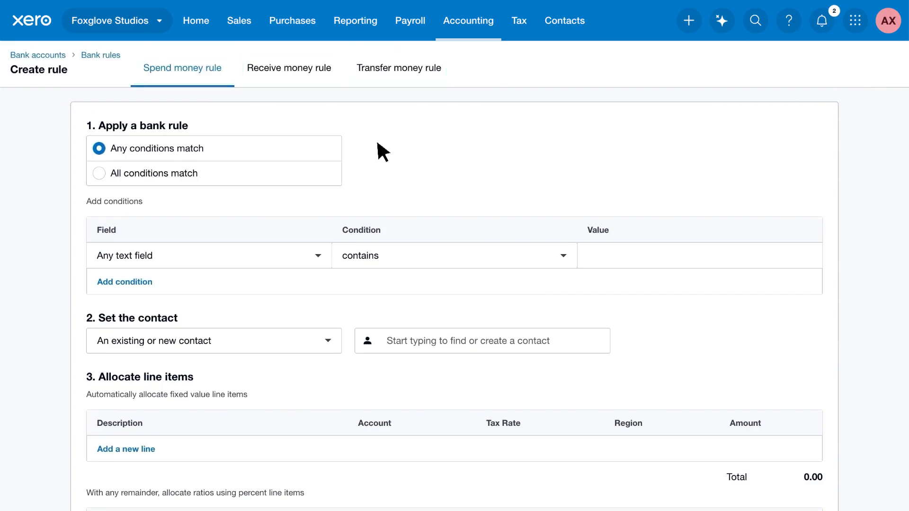
mouse_move(125, 191)
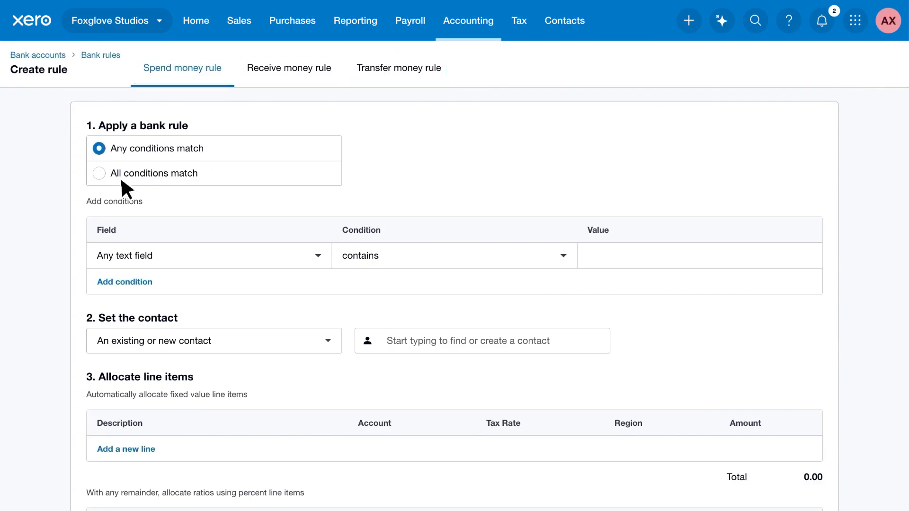
mouse_move(133, 163)
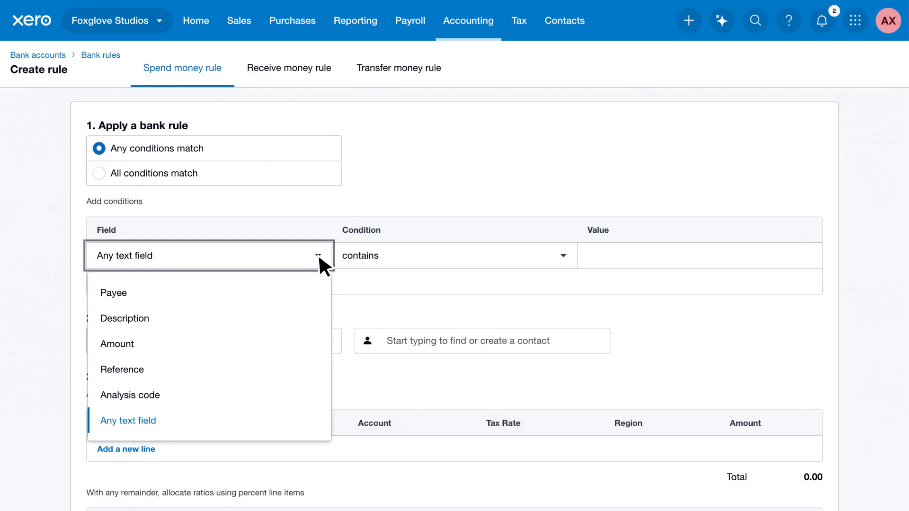
Add conditions: payee contains Ridgeway Banking Corporation, description contains 'Fee'
click(114, 292)
text(Ridgeway Banking Corporation)
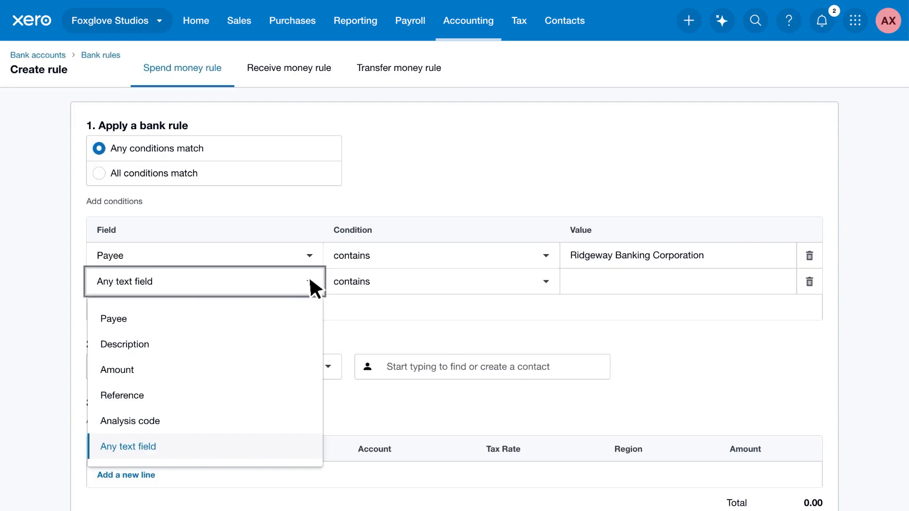
click(124, 344)
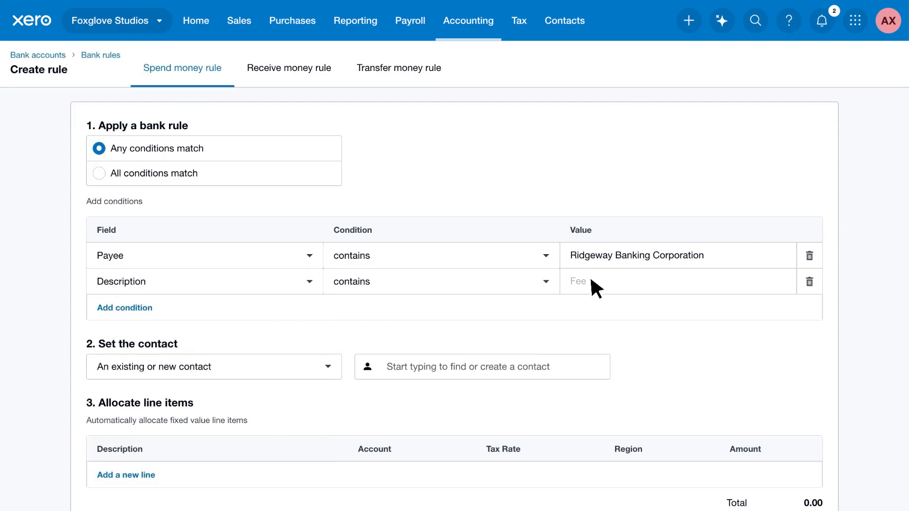
text(Fee)
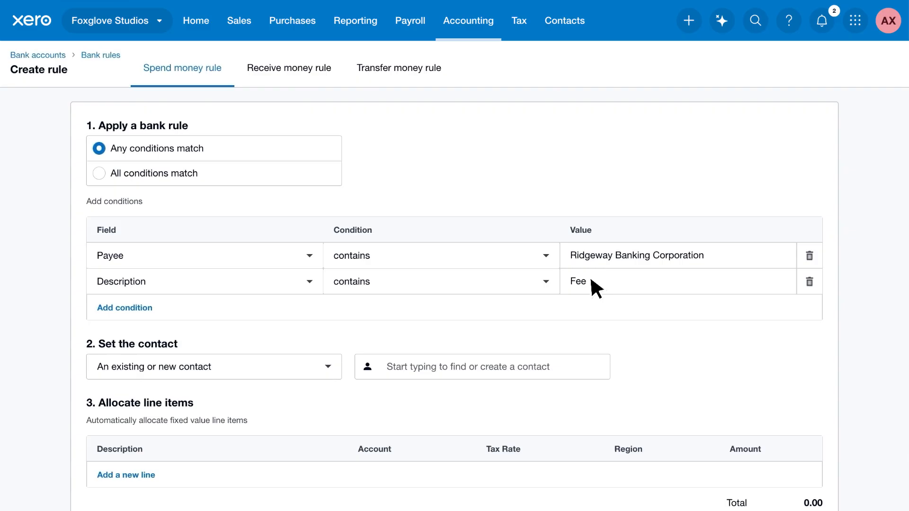
Take the contact from the bank's payee, name the rule 'Bank fees', and save
click(214, 366)
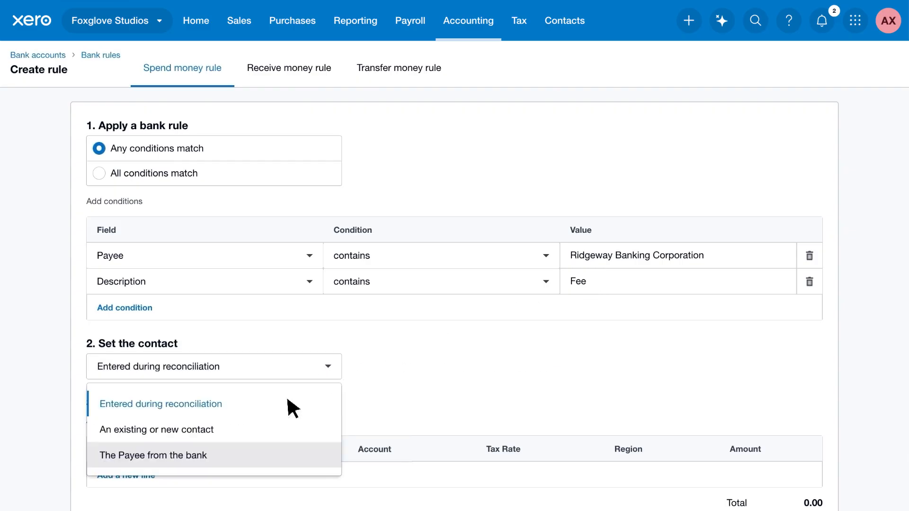
click(152, 455)
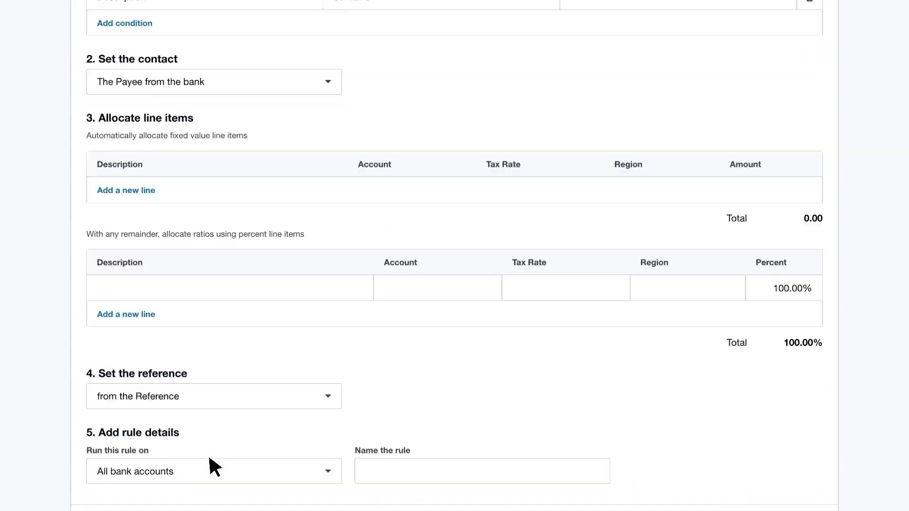
scroll(down, 3)
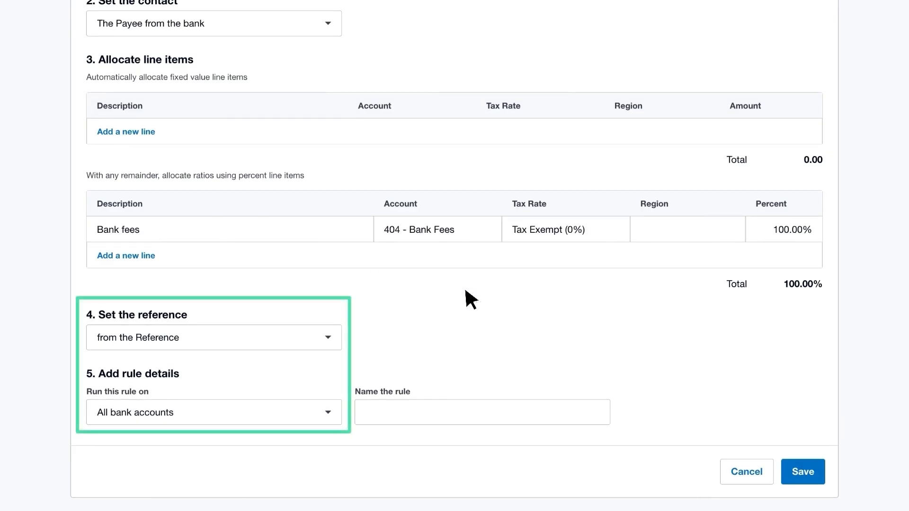
click(480, 412)
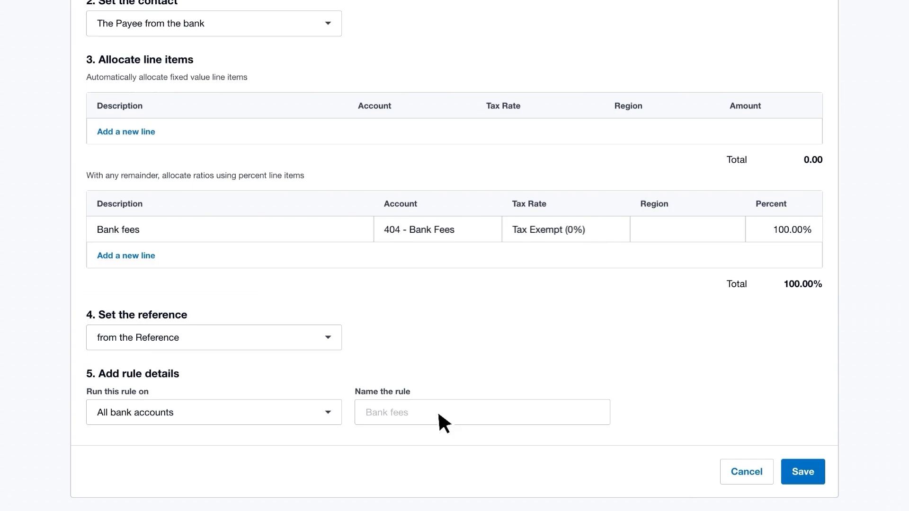
text(Bank fees)
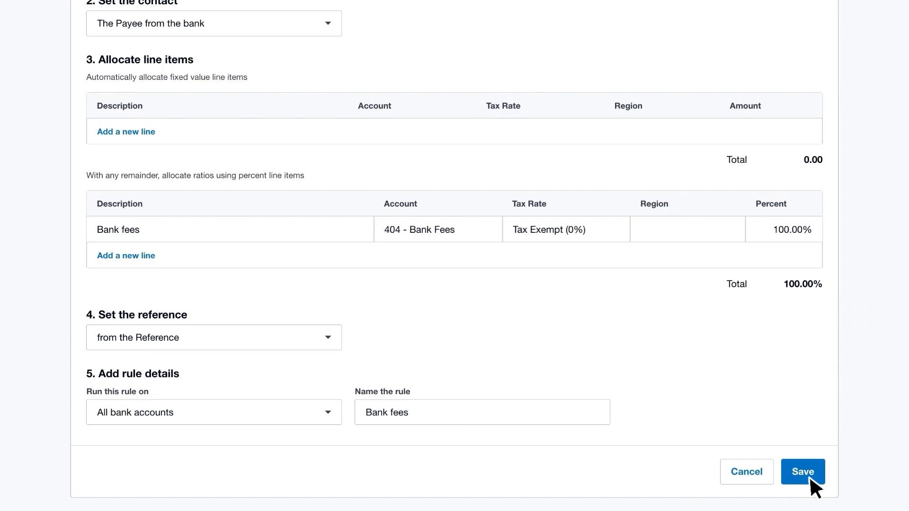
click(802, 471)
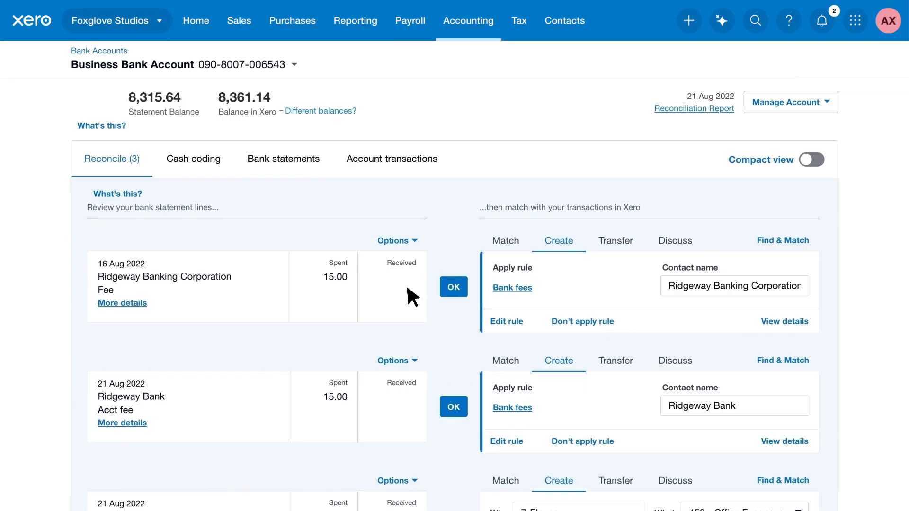
Search Xero Help for 'bank rules' articles
click(397, 240)
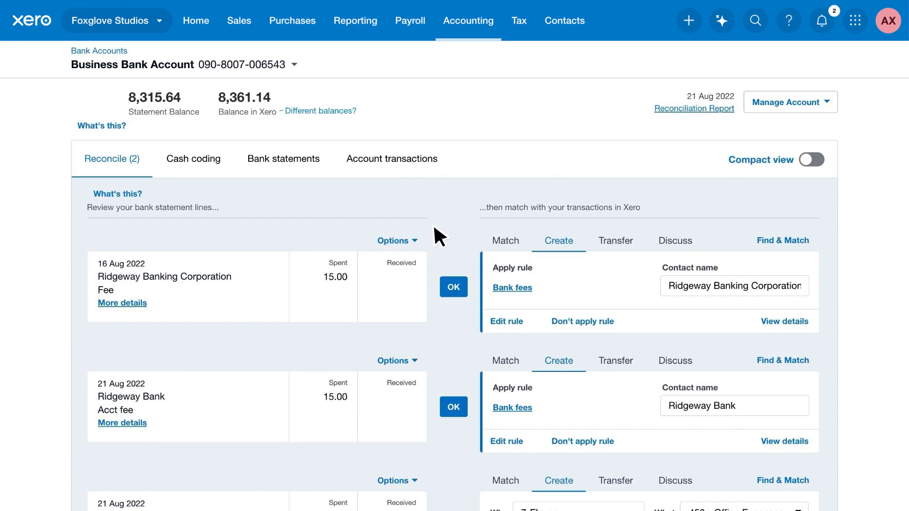
click(788, 20)
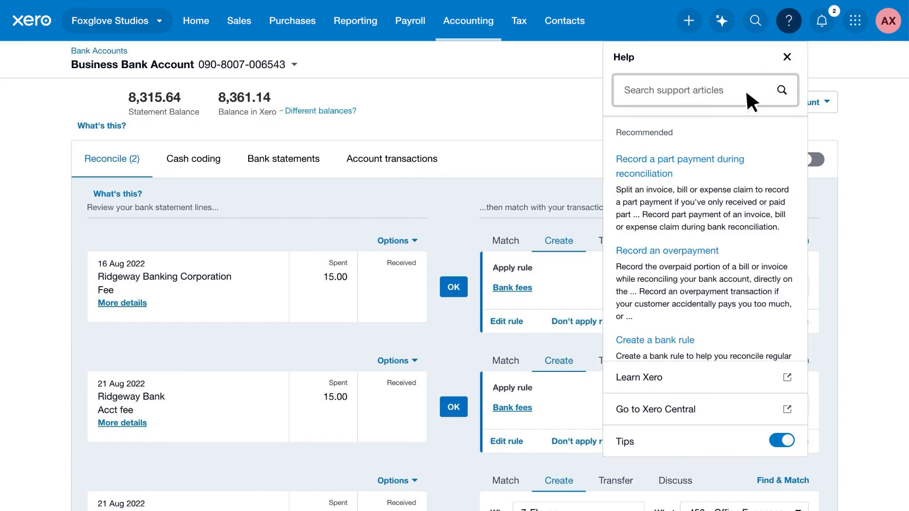
text(bank rules)
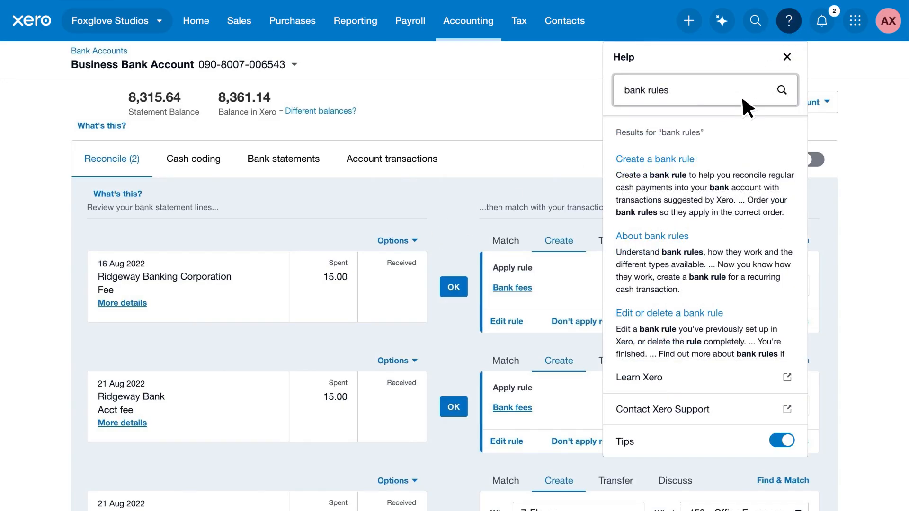